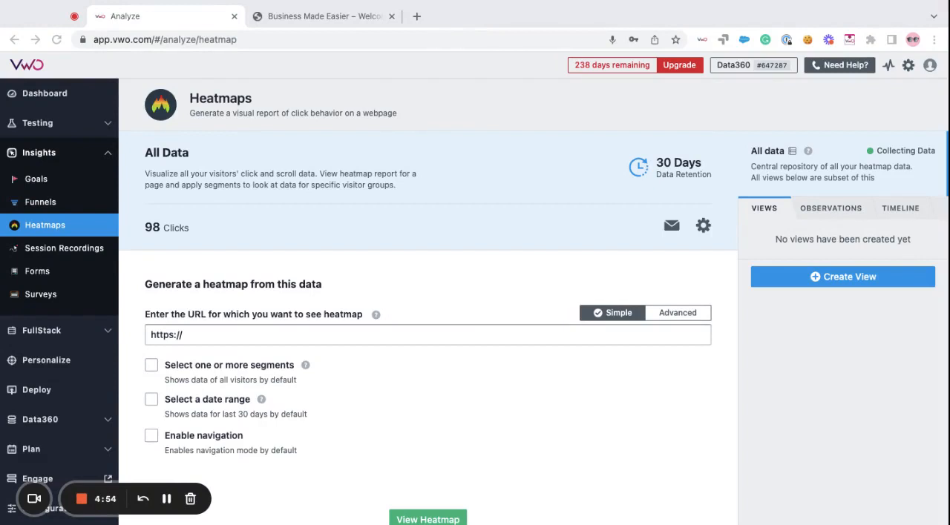
mouse_move(848, 268)
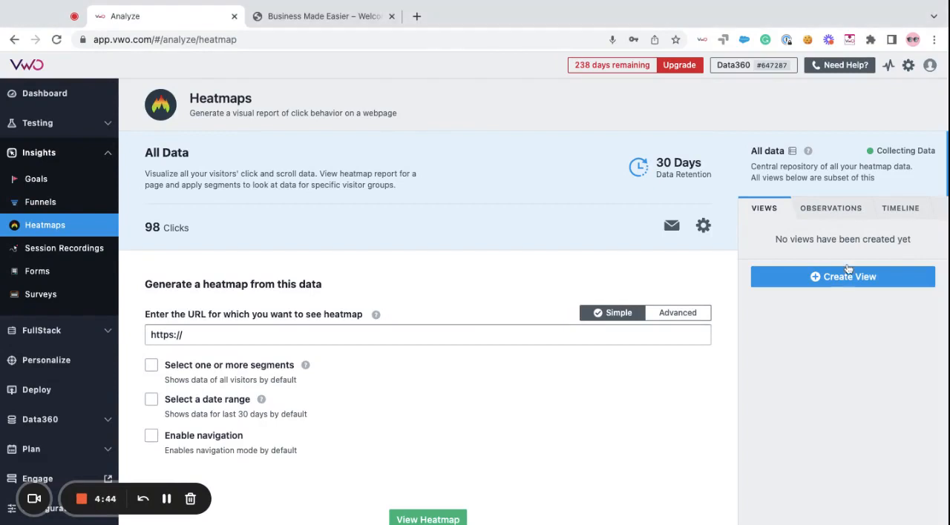
mouse_move(861, 253)
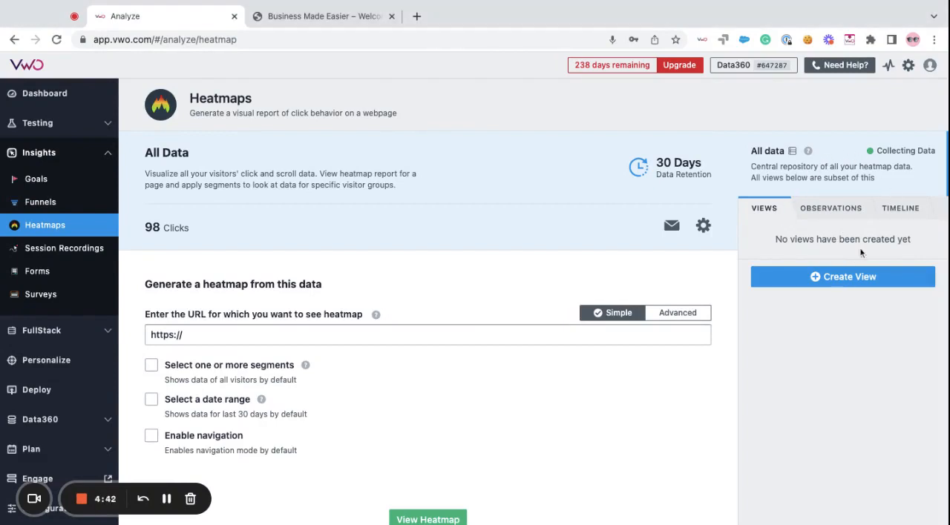
mouse_move(841, 213)
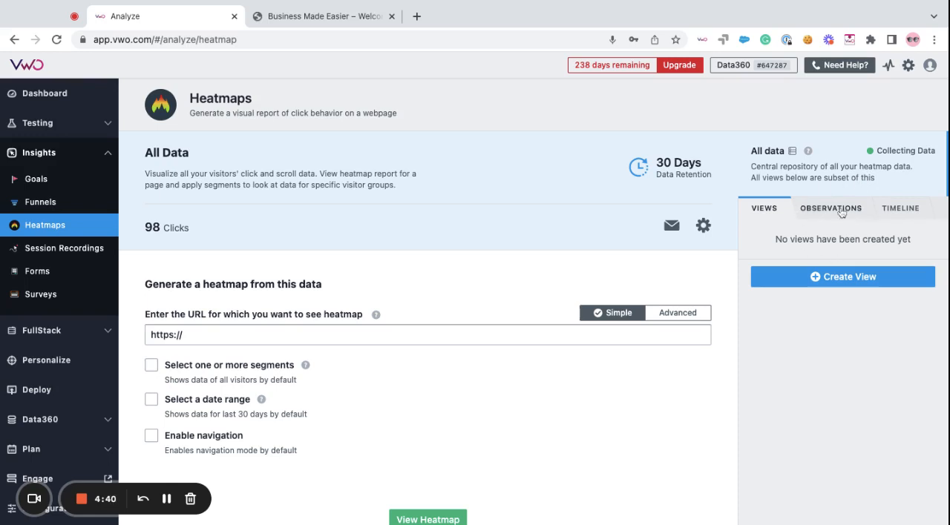
Check the heatmap's Observations, then scroll the Timeline listing the deleted observation and creation.
left_click(831, 209)
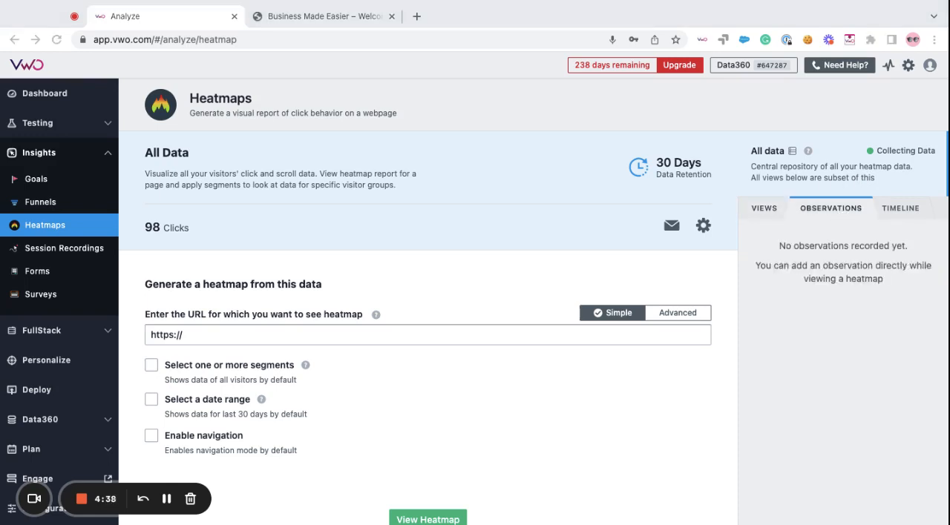
left_click(901, 208)
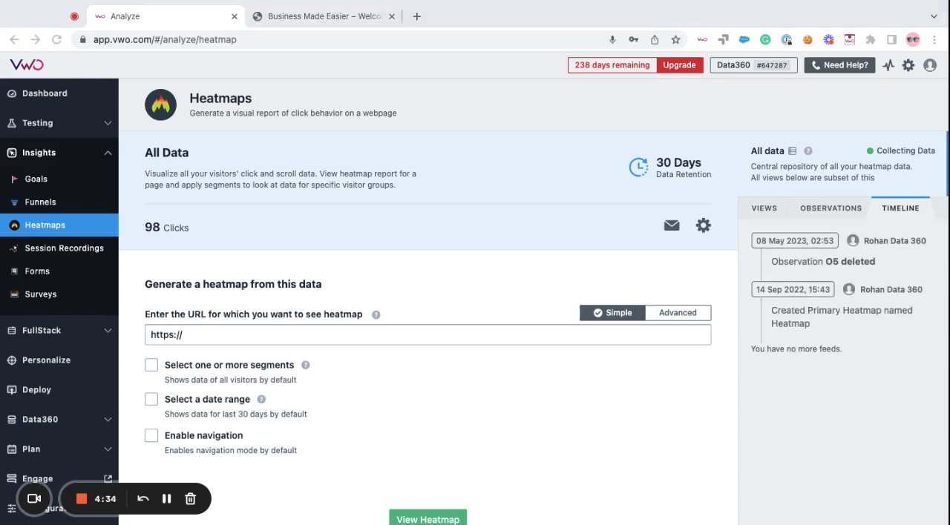
mouse_move(506, 286)
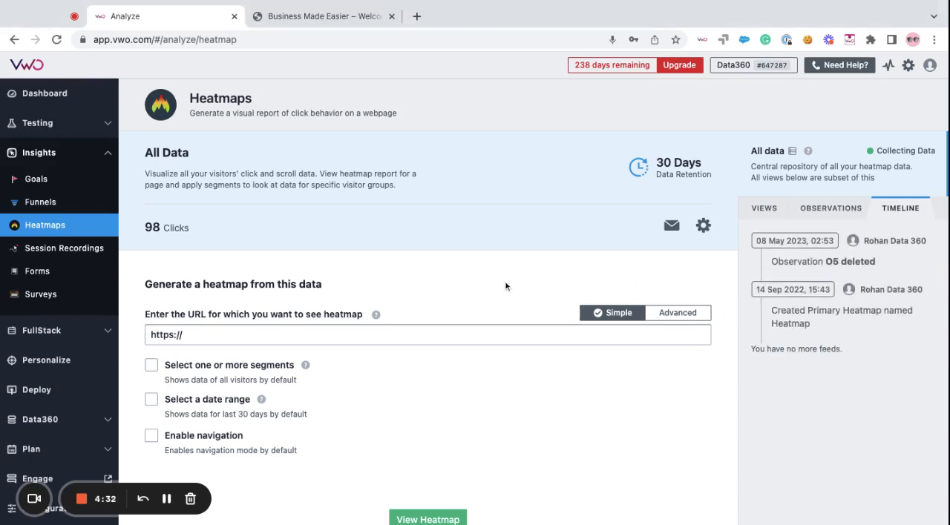
mouse_move(421, 363)
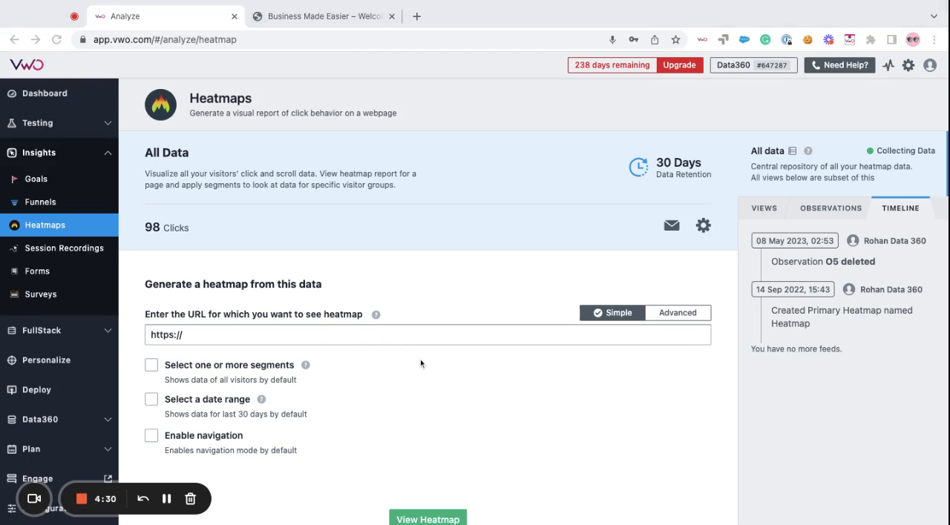
mouse_move(280, 450)
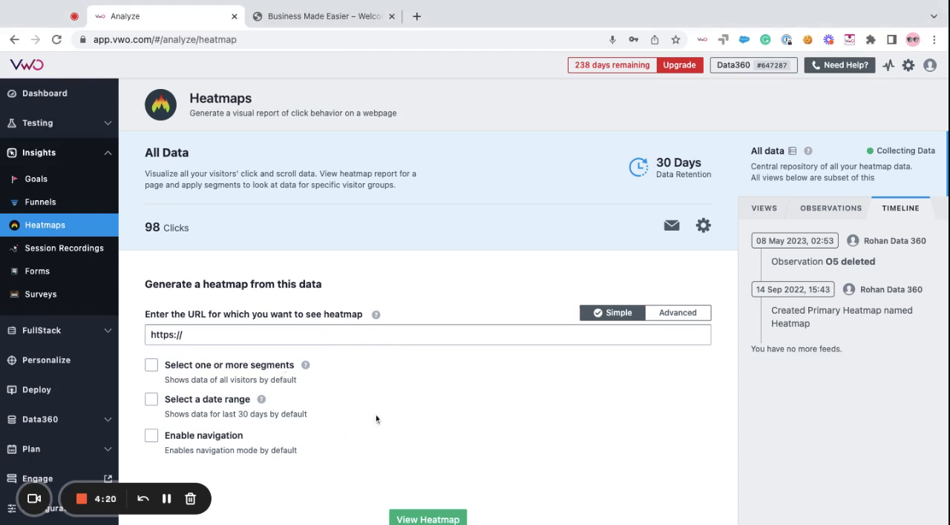
scroll("down", 3)
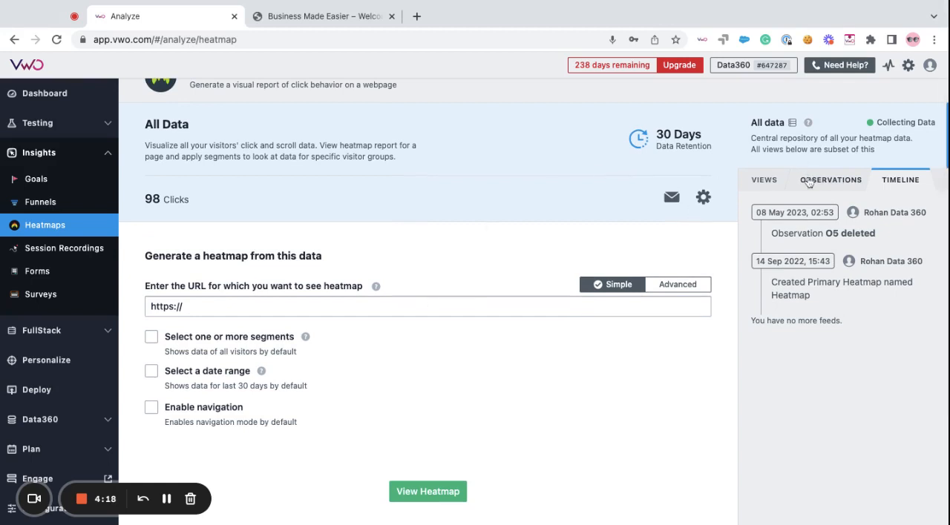
Switch the side panel to Observations, which shows none recorded yet.
left_click(829, 179)
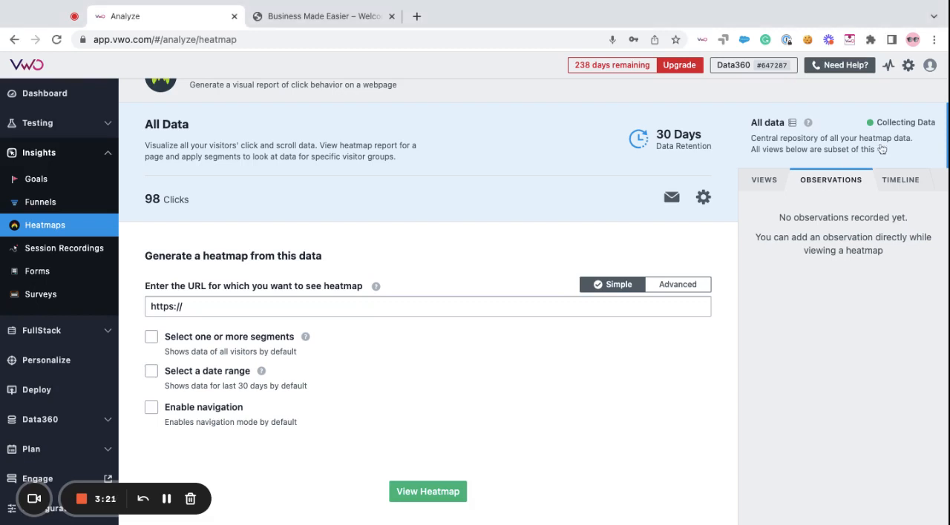
Switch the side panel back to the activity Timeline.
left_click(900, 179)
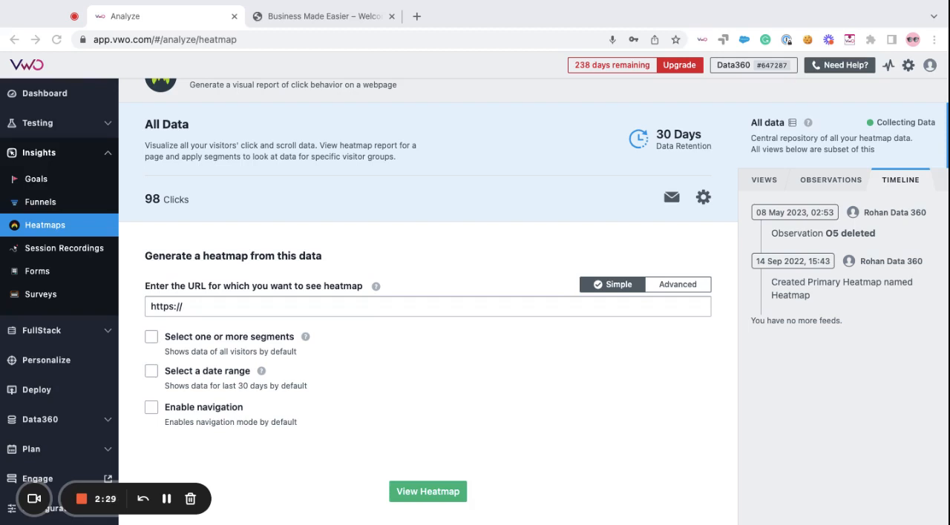
mouse_move(482, 264)
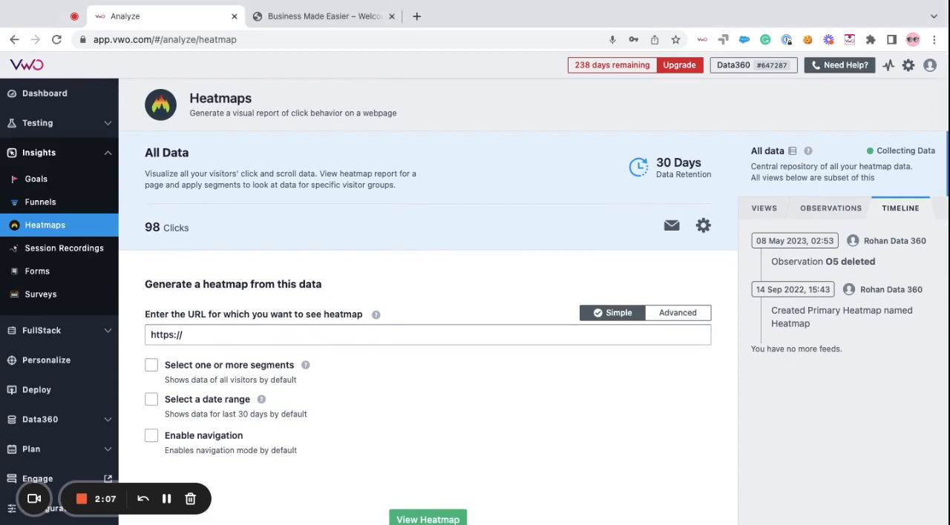
mouse_move(392, 200)
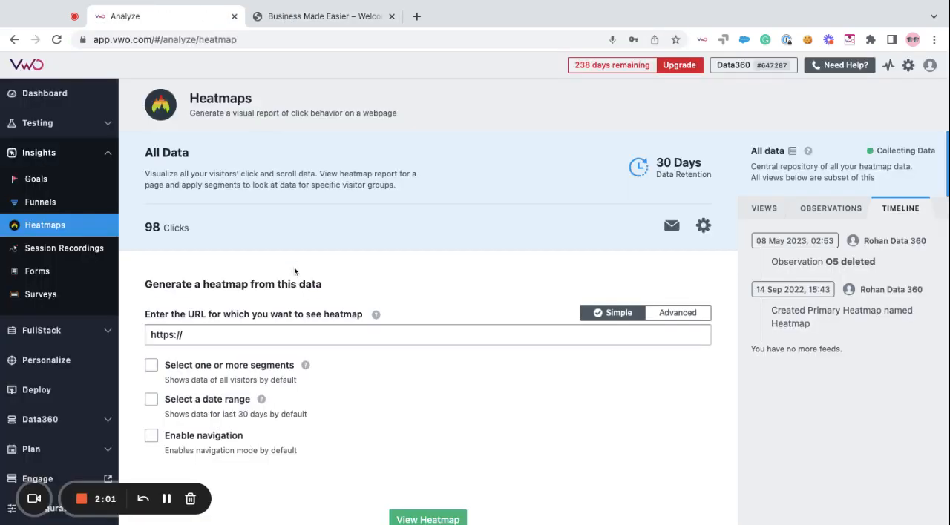
type("http://rohanshorey.wingified.com/")
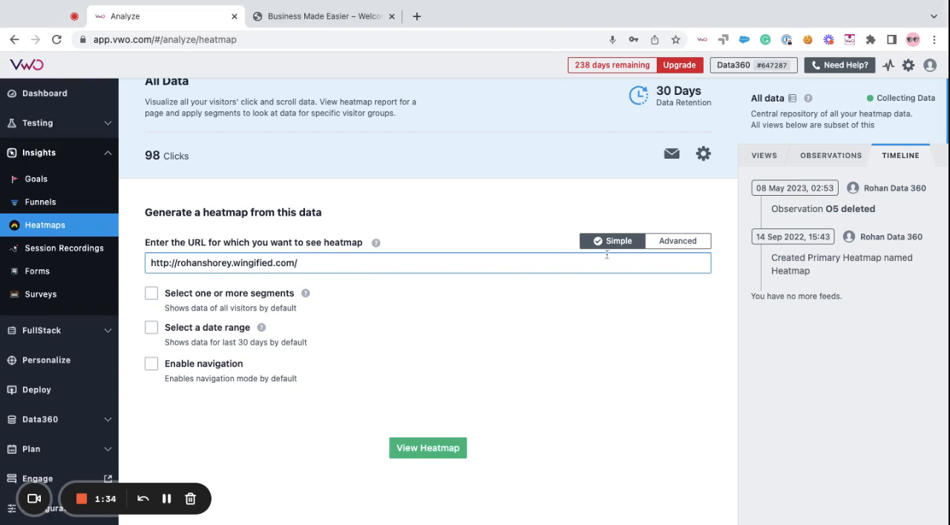
left_click(677, 241)
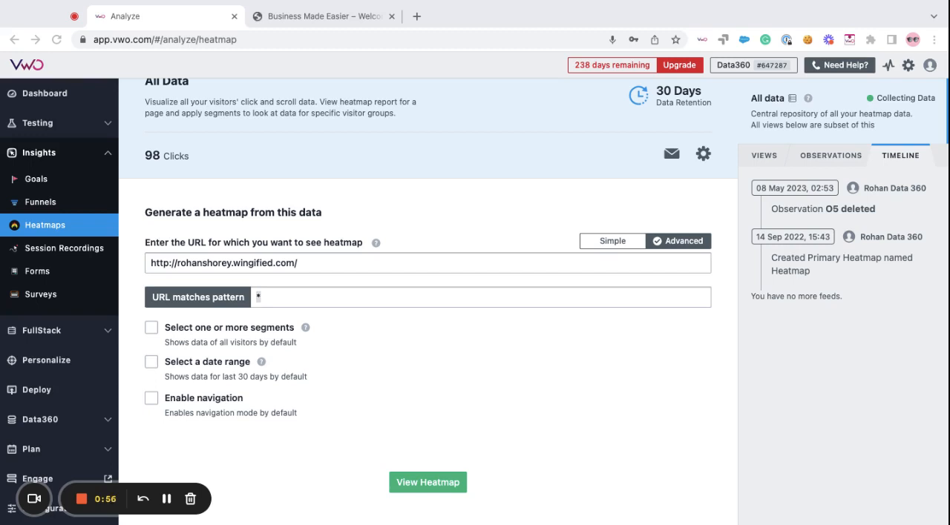
left_click(330, 15)
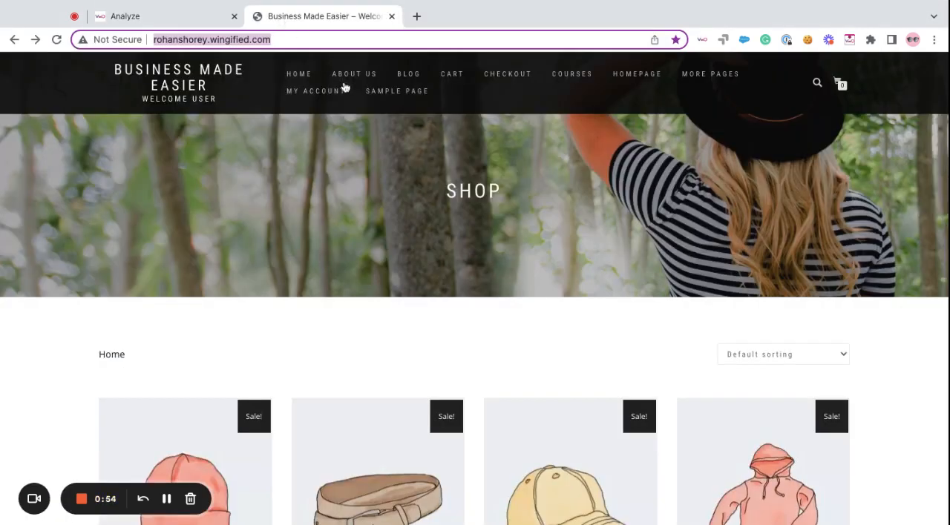
mouse_move(470, 74)
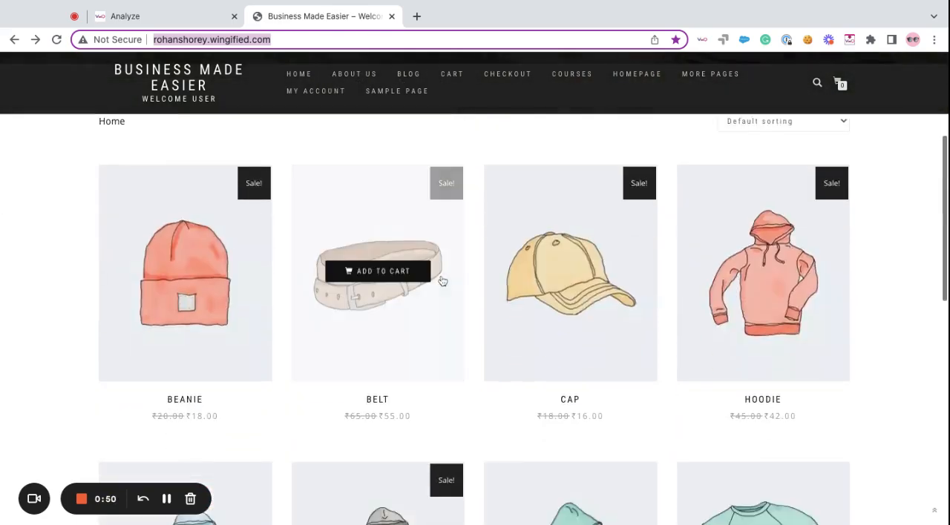
Open the Belt product page in a new tab, then return to the VWO form.
left_click(377, 272)
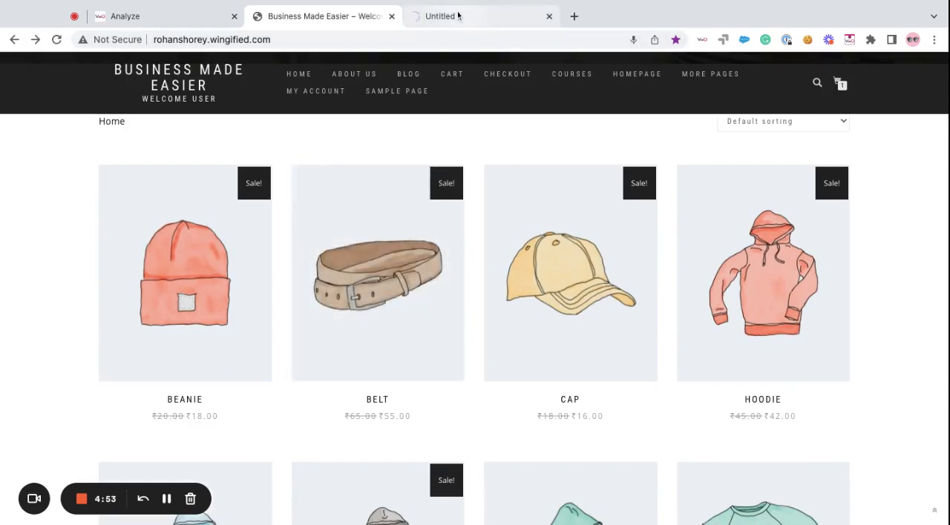
left_click(377, 278)
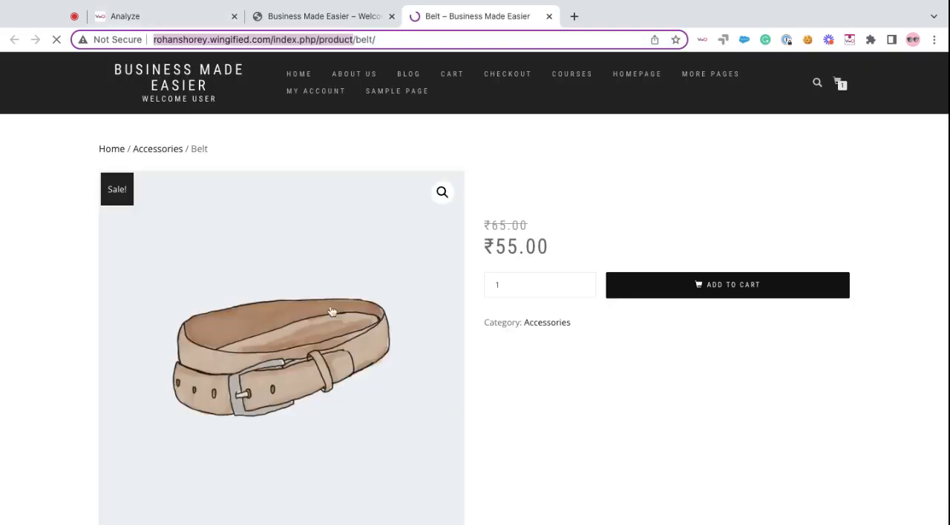
left_click(144, 16)
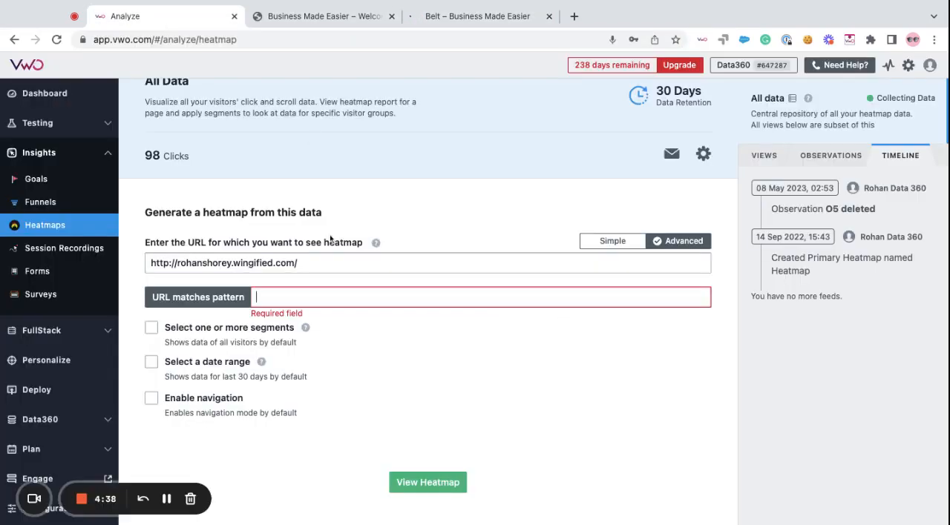
type("http://rohanshorey.wingified.com/index.php/product")
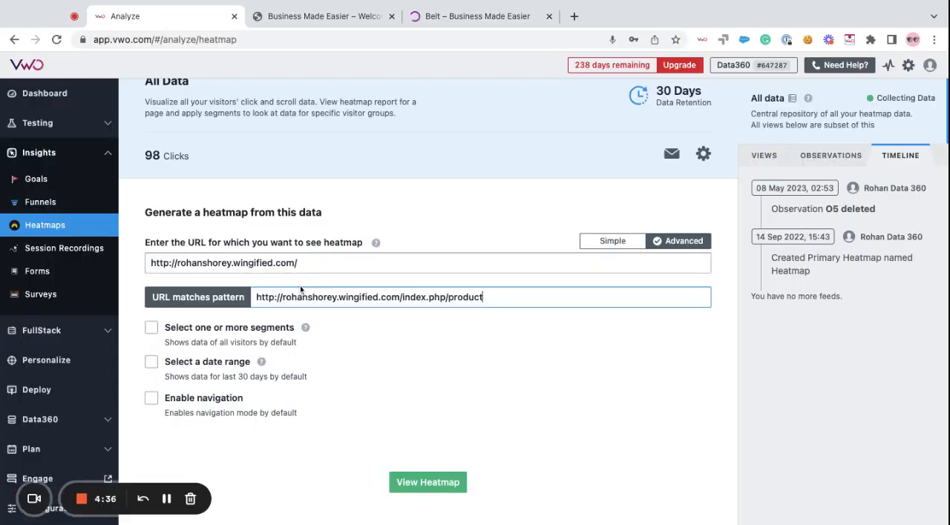
type("*")
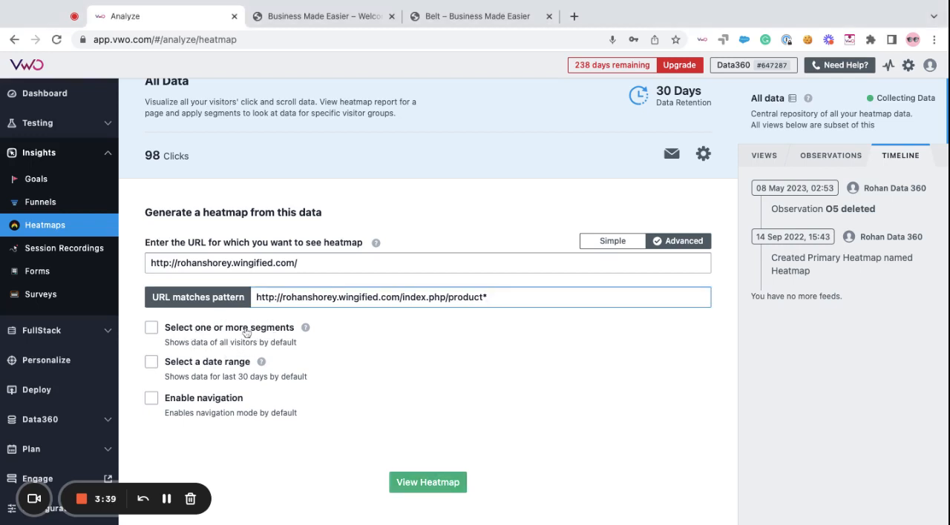
left_click(150, 329)
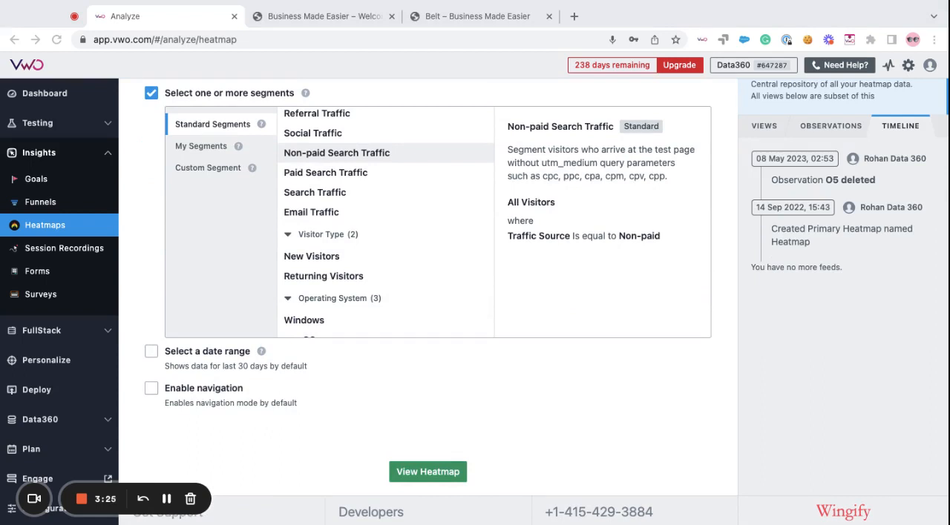
left_click(208, 168)
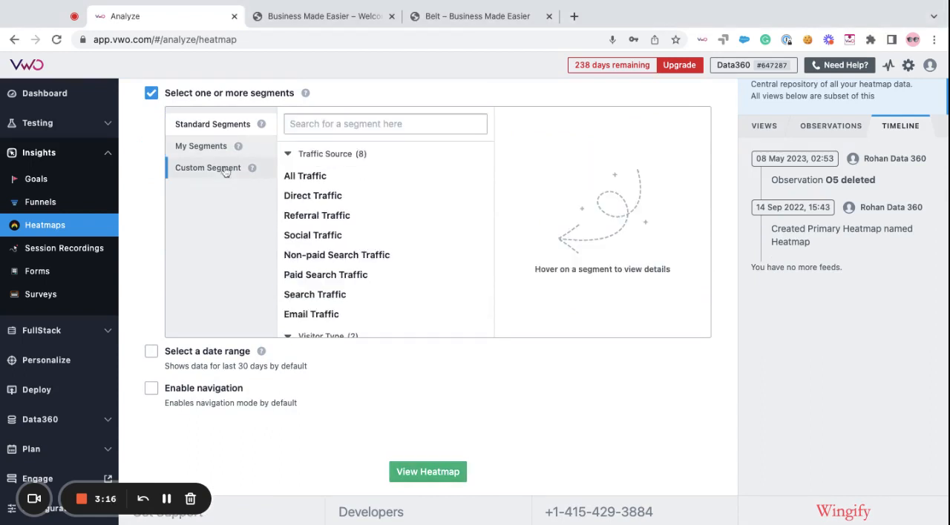
Inspect the Custom Segment builder and leave segment filtering switched off.
left_click(208, 168)
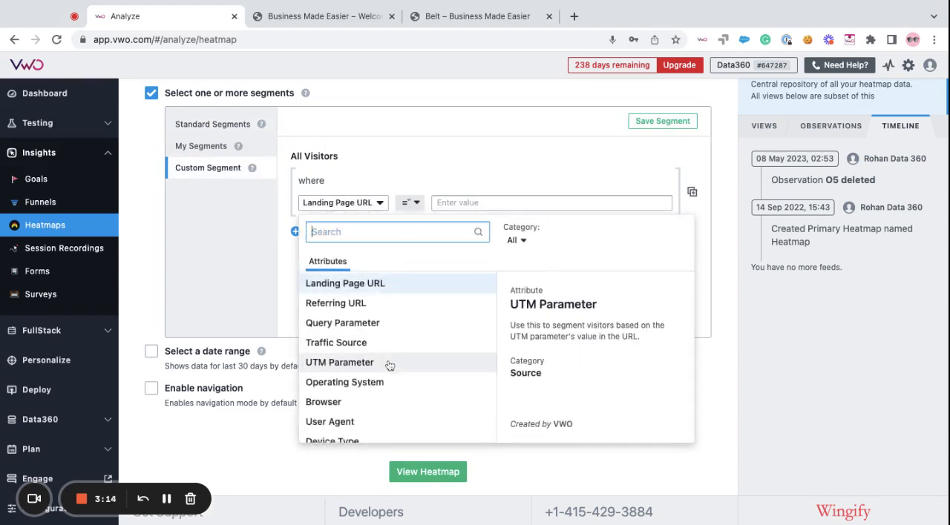
scroll("down", 3)
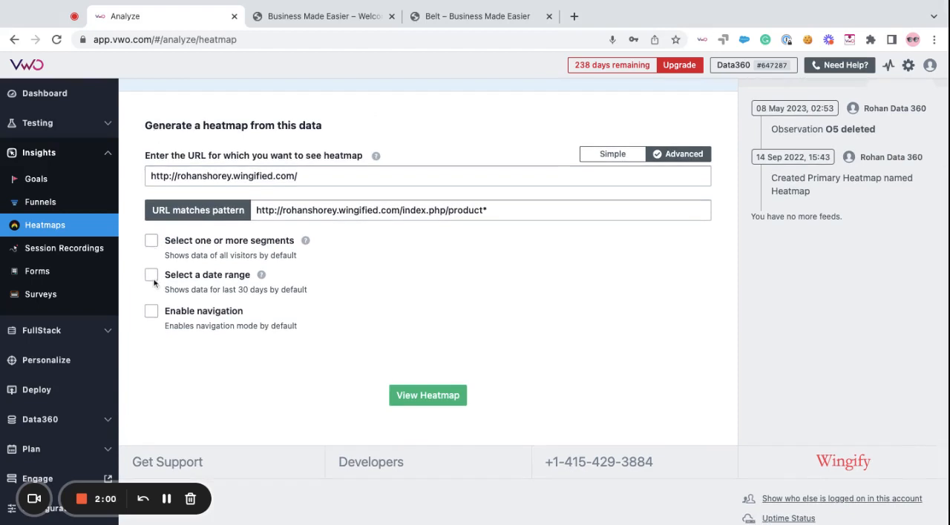
Briefly toggle the date range options, then enable navigation mode for the heatmap.
left_click(151, 275)
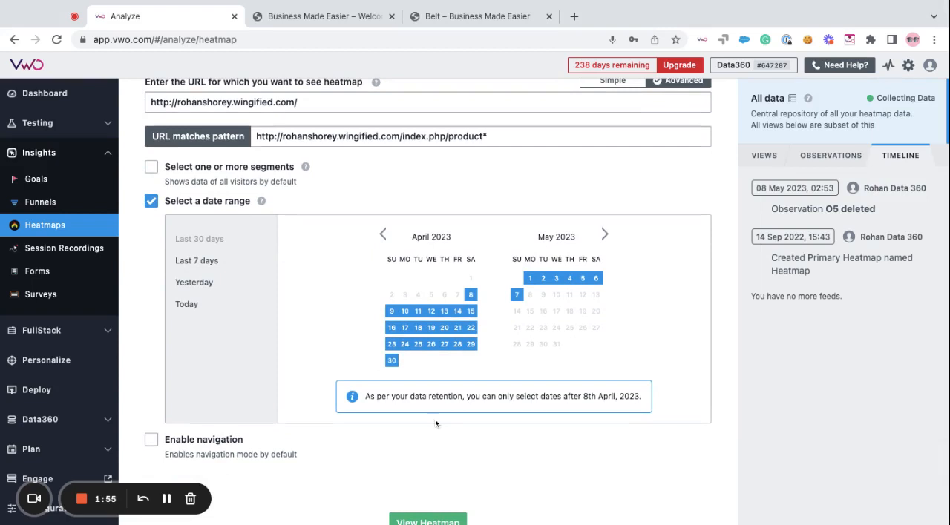
scroll("down", 3)
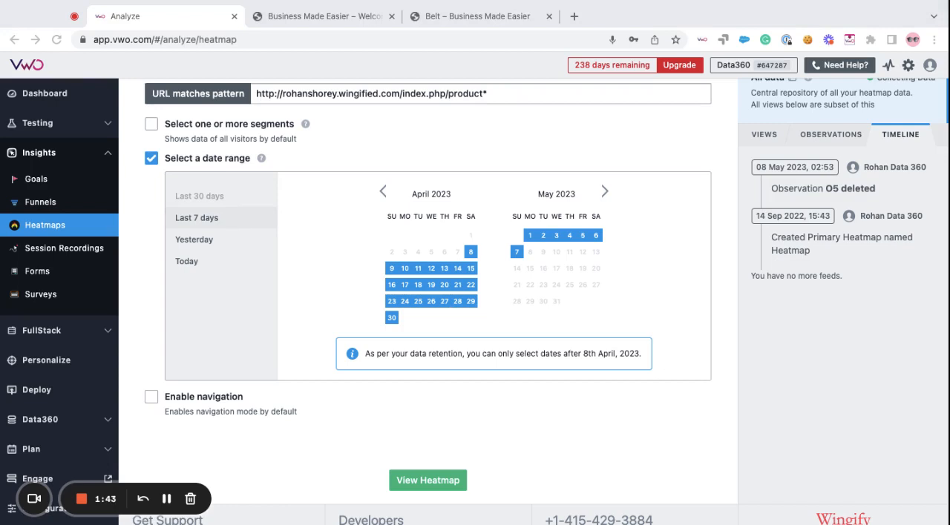
scroll("down", 3)
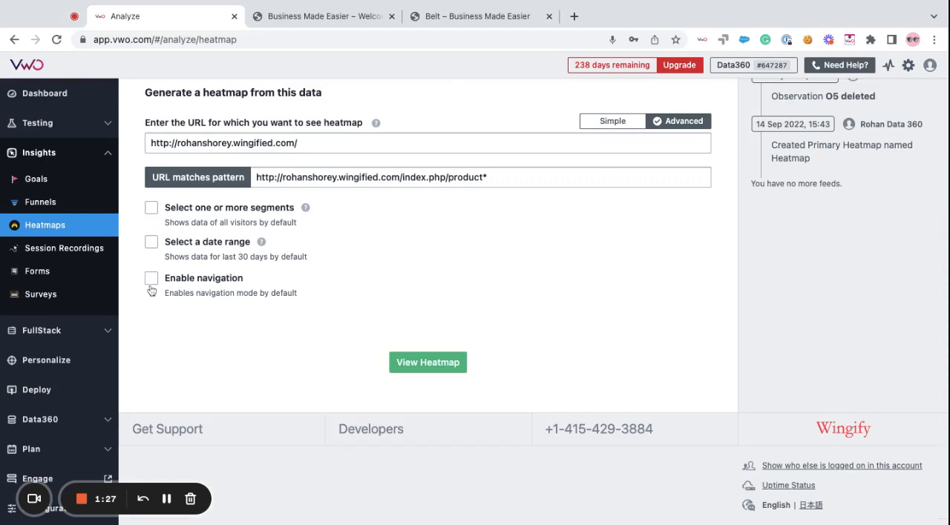
left_click(152, 279)
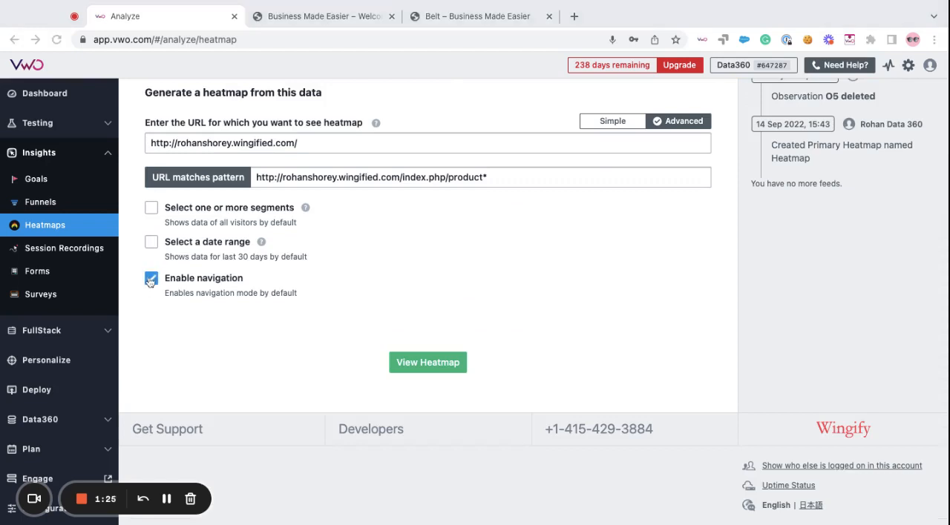
left_click(152, 278)
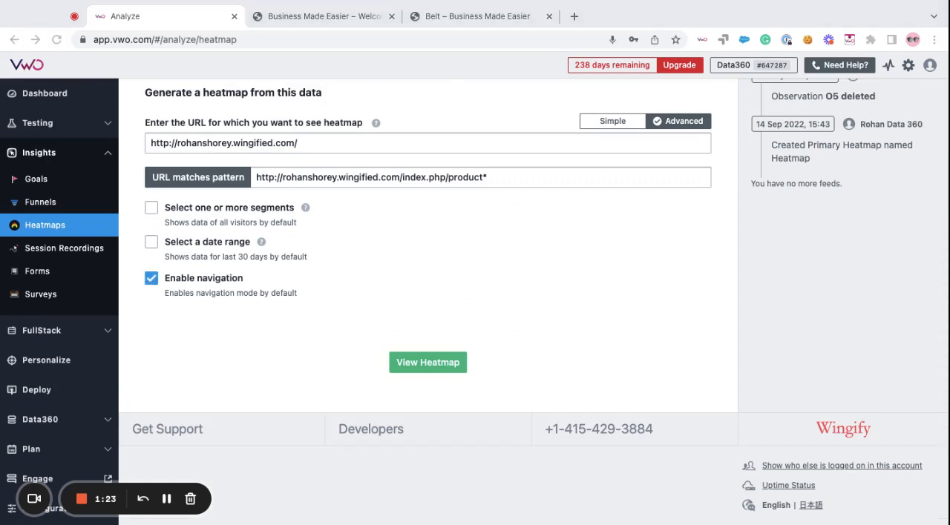